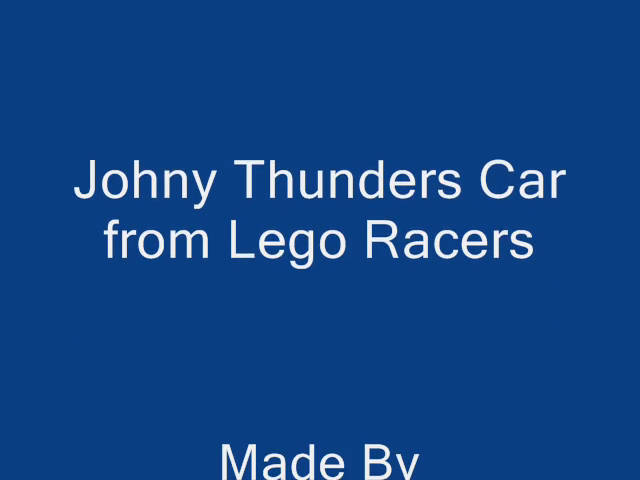
scroll("down", 3)
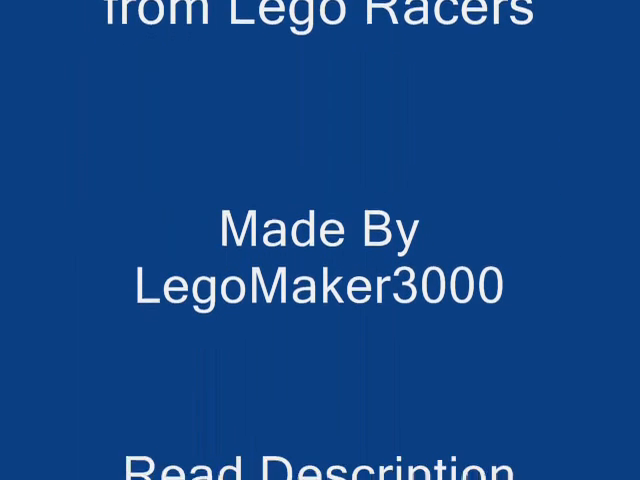
scroll("down", 3)
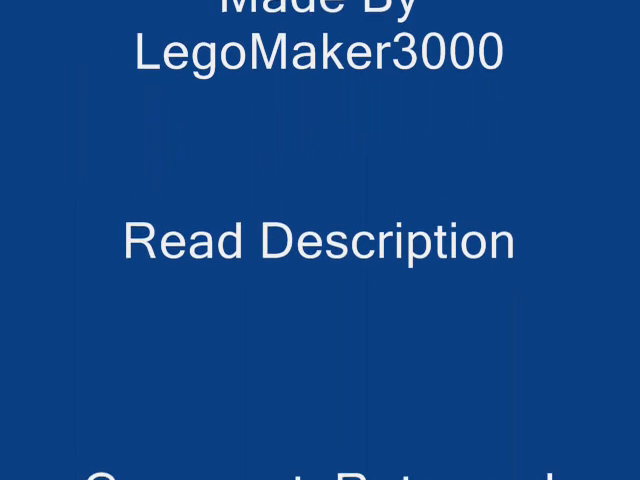